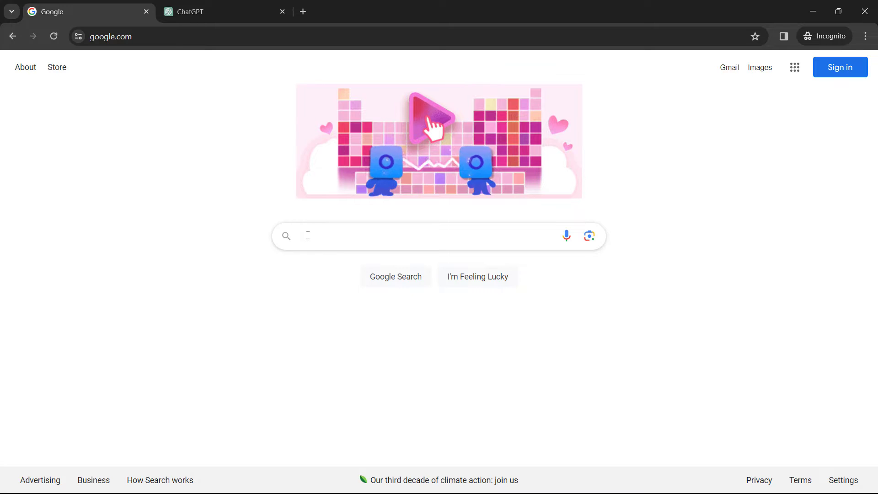
Search Google for 'aws interview questions', then switch to the ChatGPT tab
type("aws interview questions")
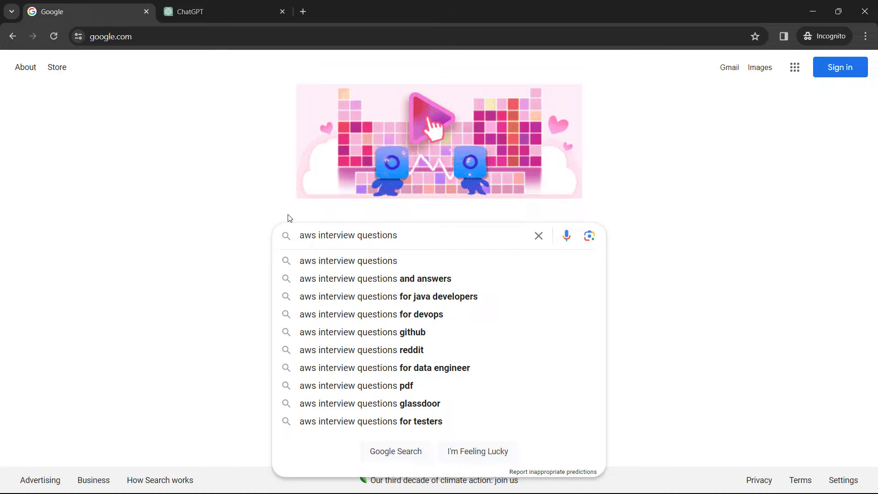
left_click(218, 11)
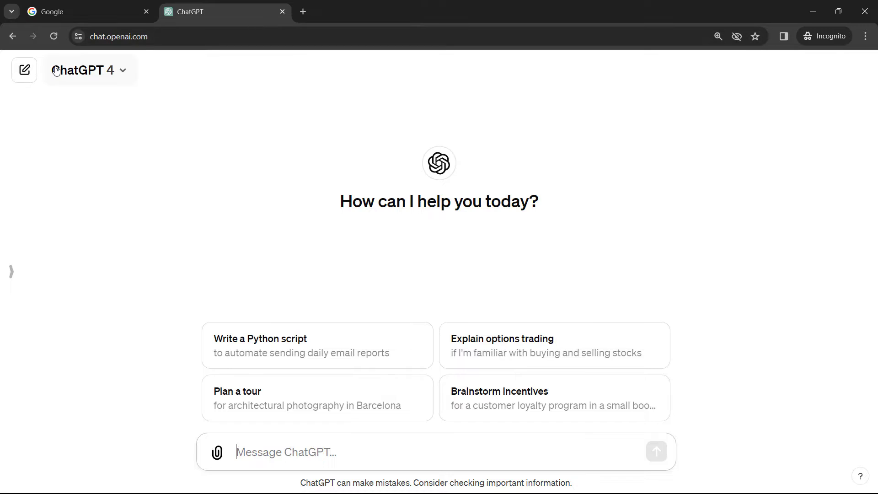
Enter a multiple-choice entry-level AWS quiz prompt: score starts at 0, 5 points per correct answer
left_click(85, 70)
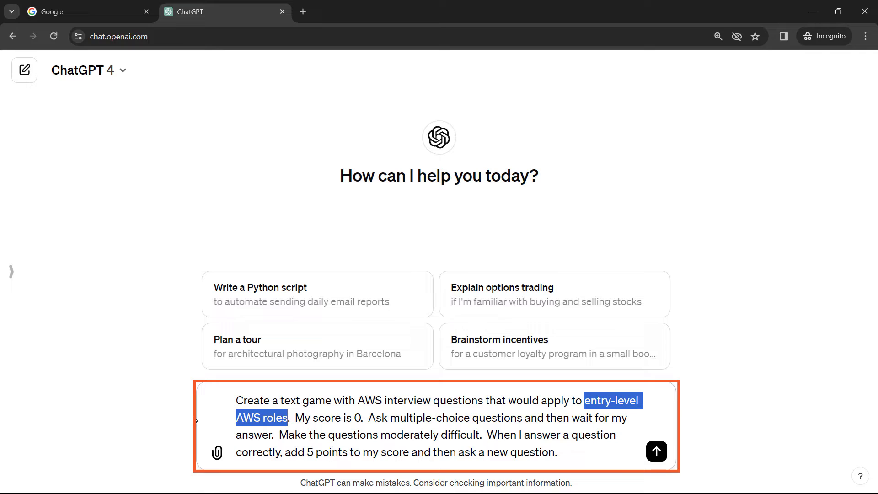
left_click(295, 417)
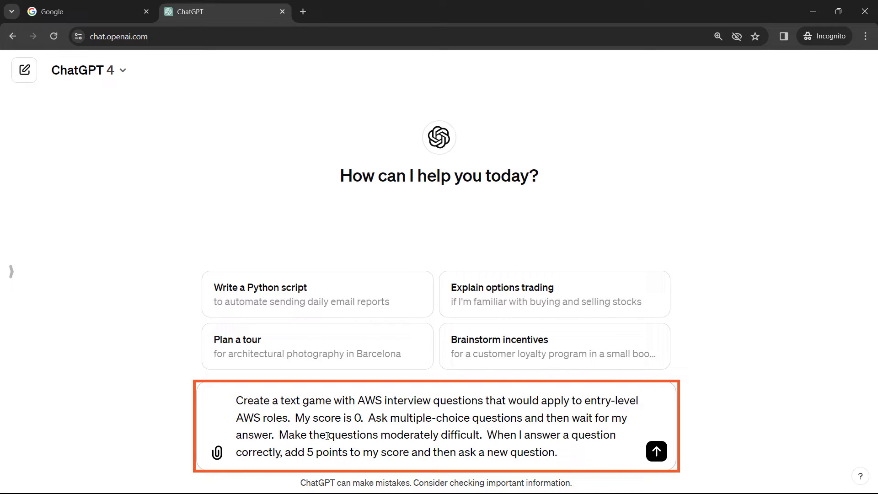
left_click_drag(328, 434, 470, 452)
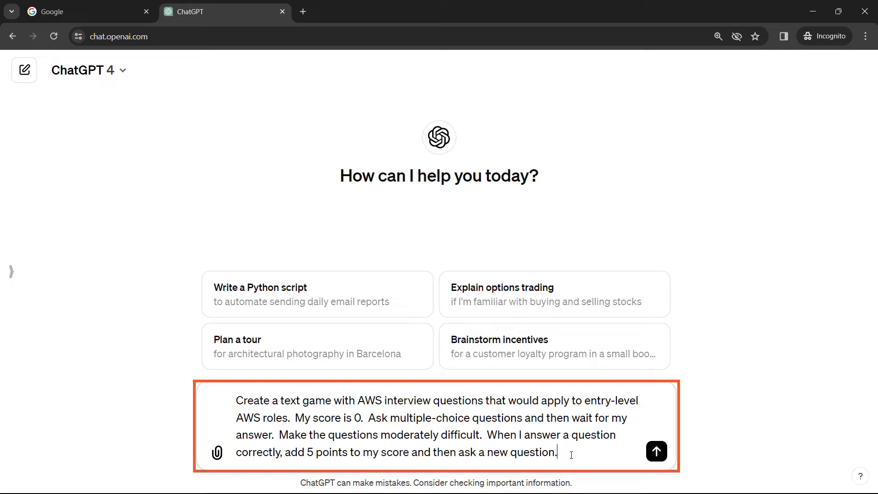
Send the quiz prompt, answer B to Question 1 for 5 points, and type C for Question 2
left_click(655, 451)
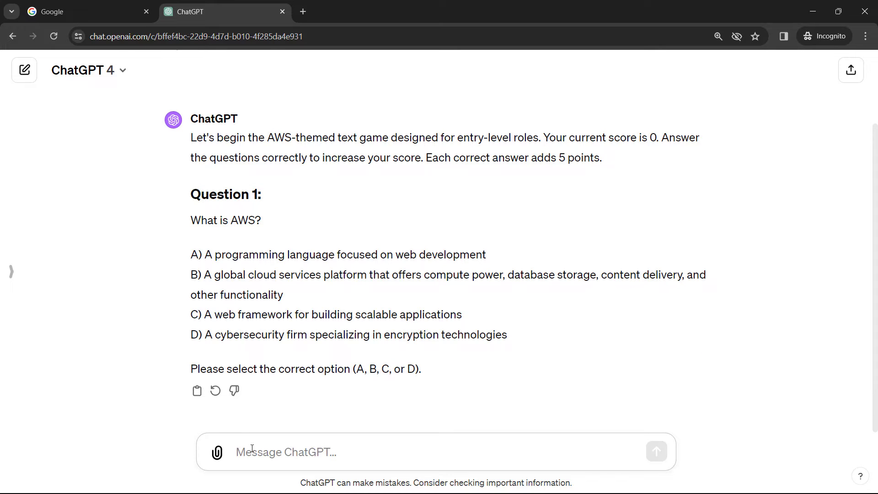
type("b")
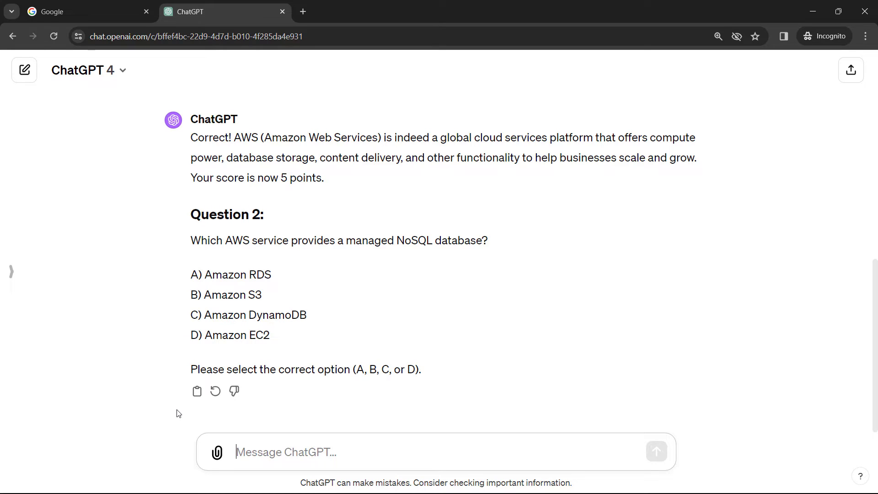
type("C")
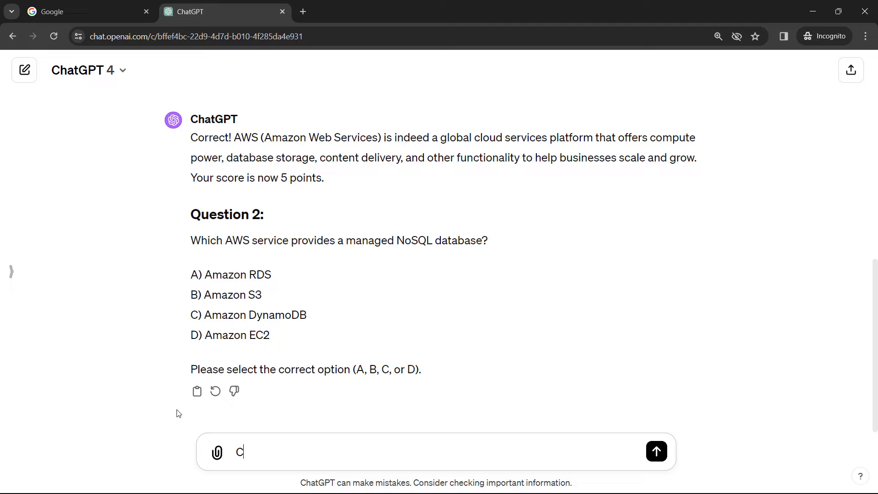
Submit C for Question 2 (score 10) and type 'Make the questions more practical and scenario-based.'
left_click(655, 451)
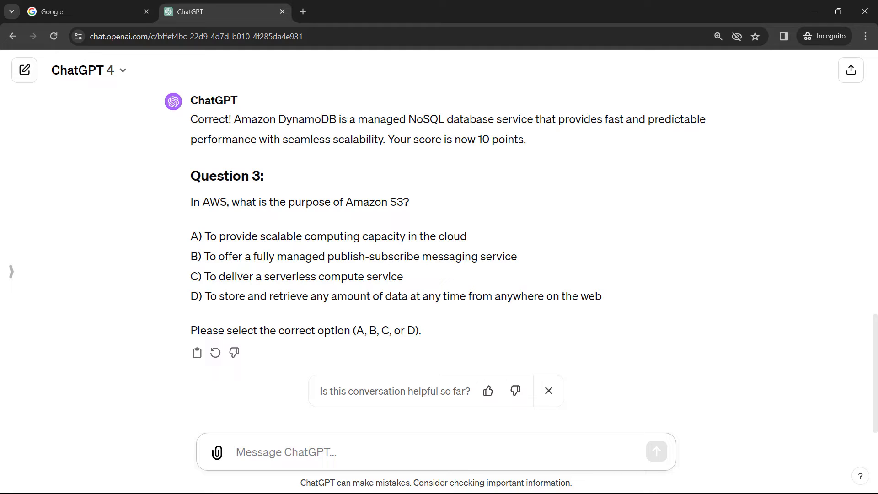
type("Make the questions more practical and scenario-based.")
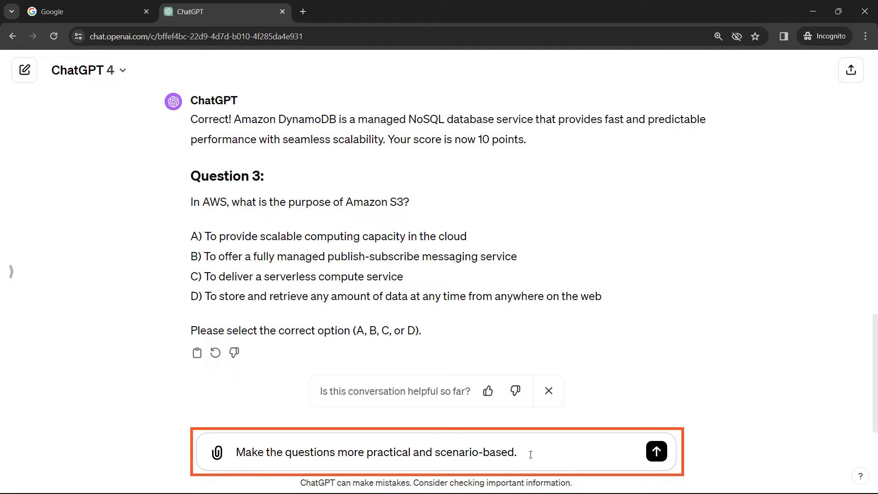
Send the scenario request, answer B to Question 4 (score 15), and ask to explain its answer
left_click(655, 451)
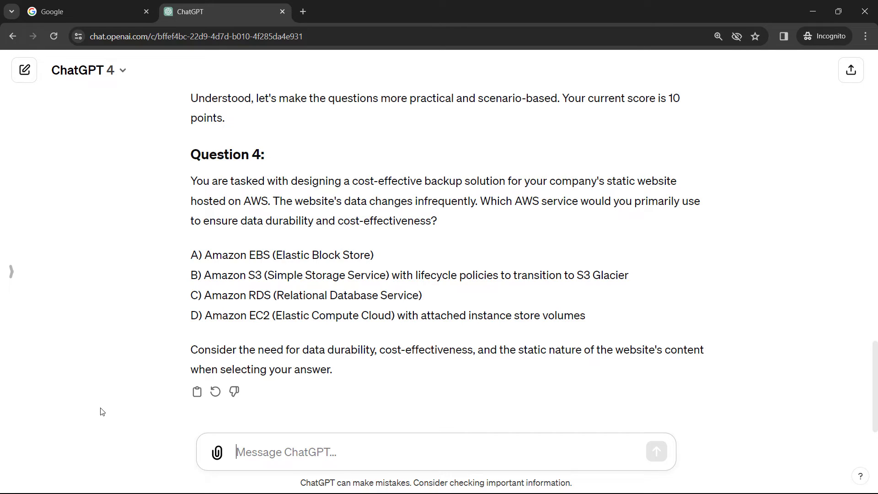
type("B")
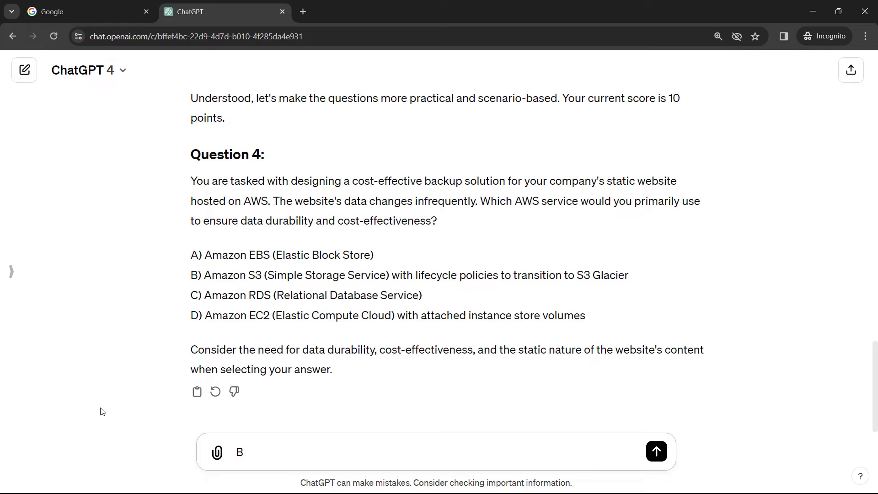
left_click(655, 452)
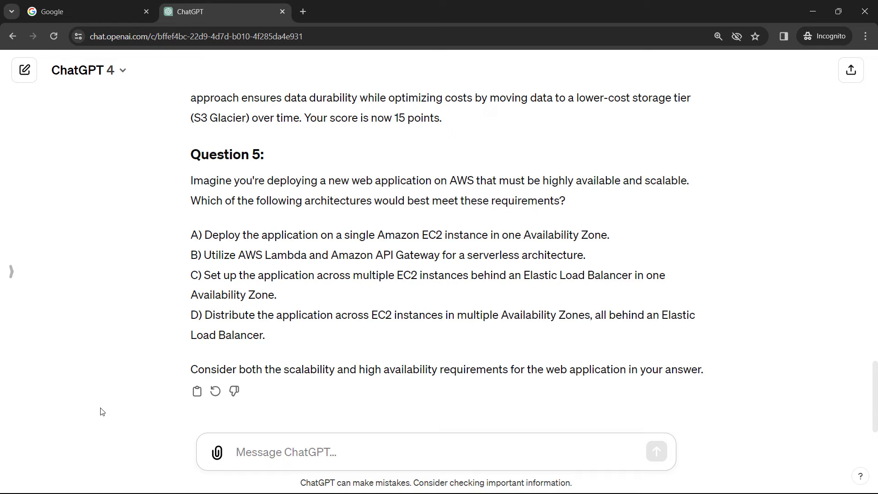
type("Can you explain the correct answer for Question 4?")
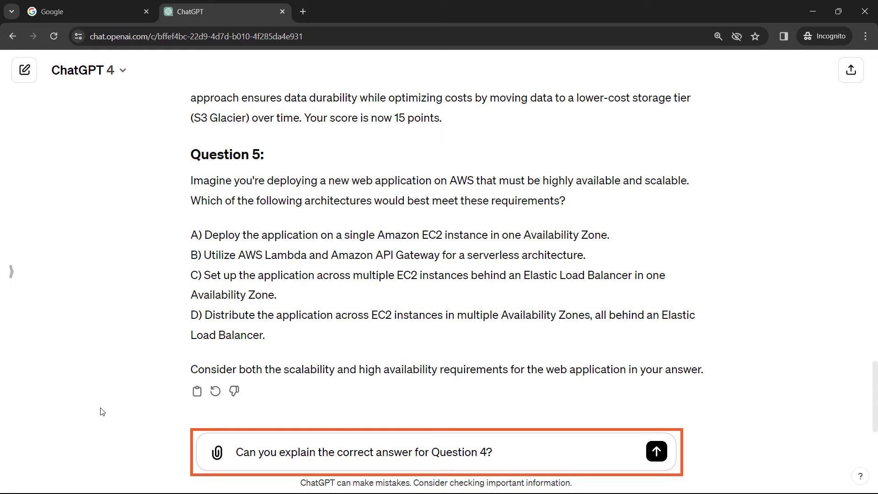
Send the explanation request and read why B, S3 lifecycle to Glacier, is correct
left_click(656, 451)
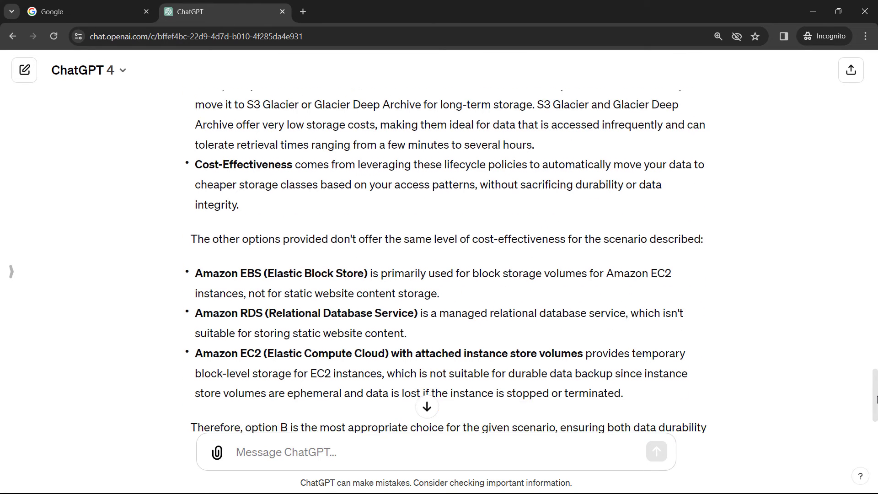
scroll("down", 3)
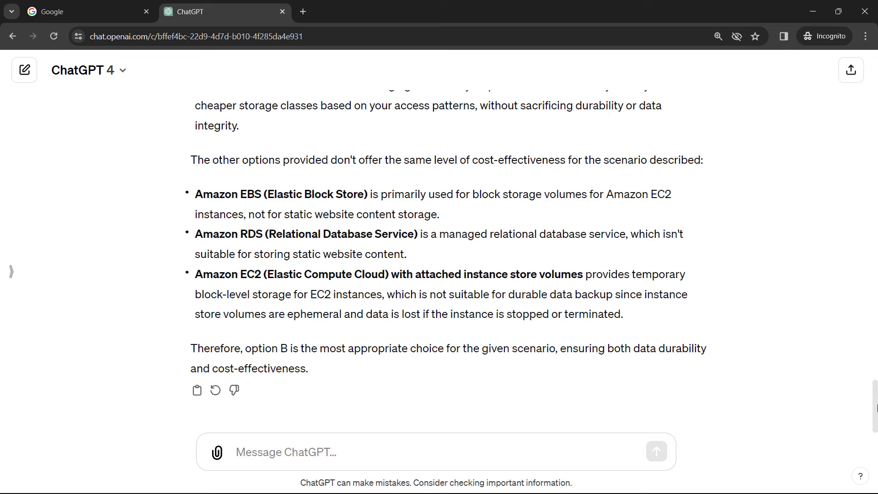